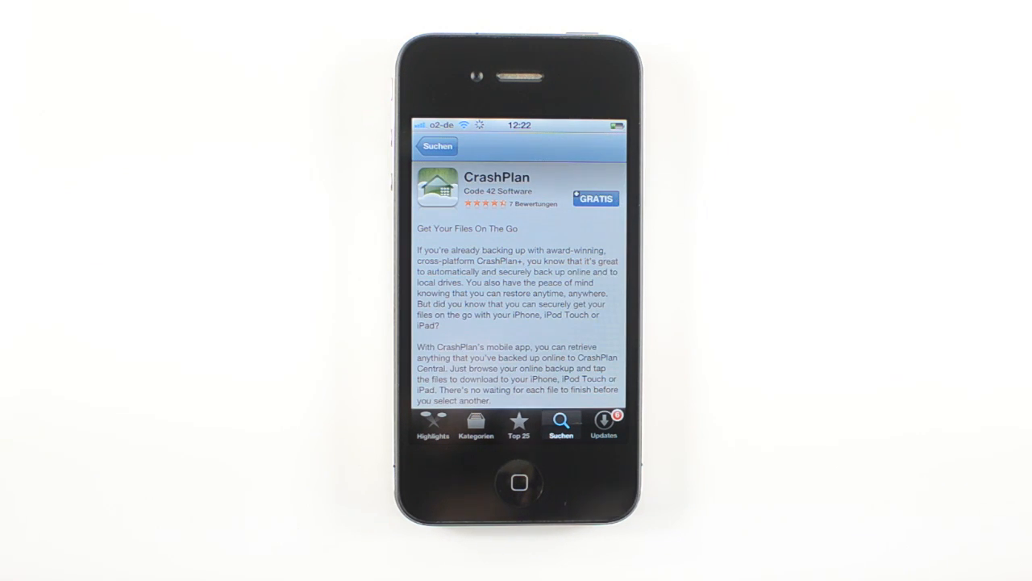
Step: Get the free CrashPlan app by Code 42 Software and confirm installation
left_click(596, 198)
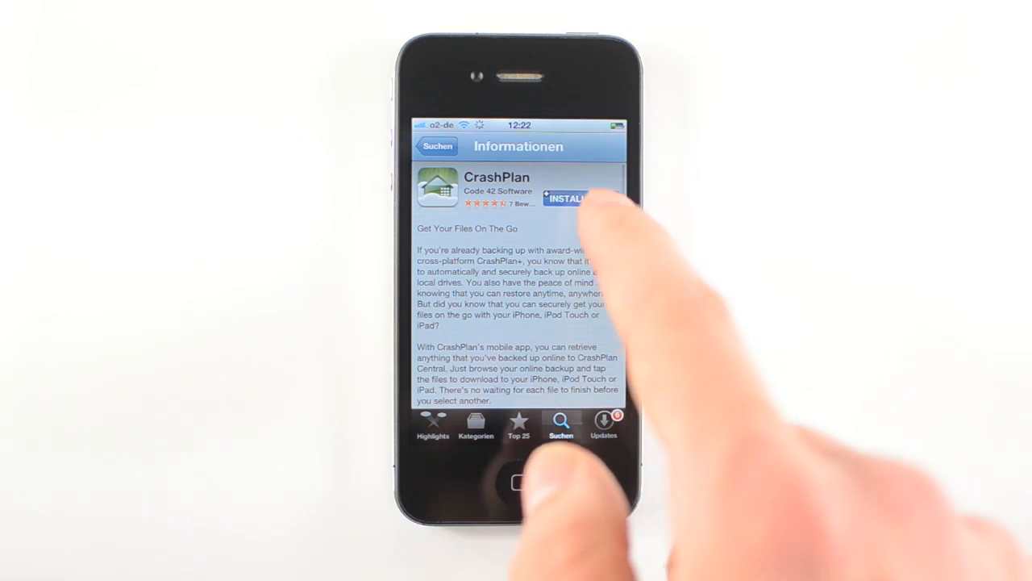
left_click(518, 482)
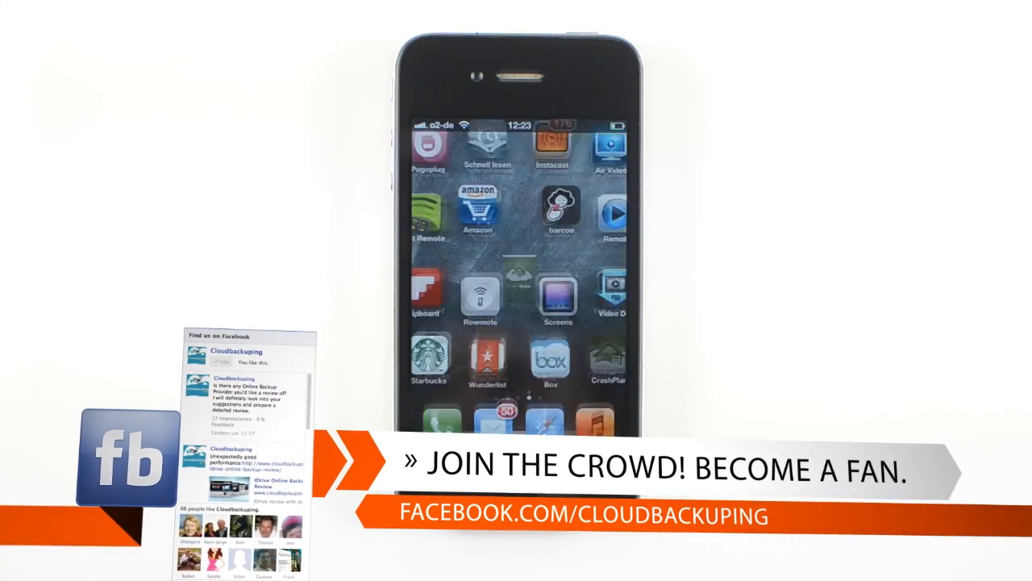
Step: Launch CrashPlan and browse into the iMac's backed-up file folder
left_click(607, 363)
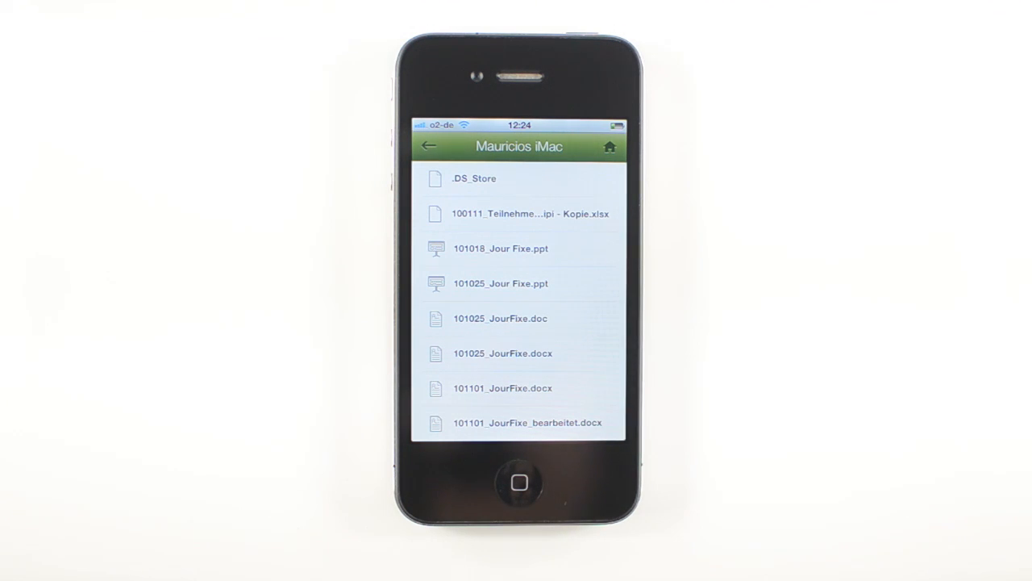
left_click(500, 283)
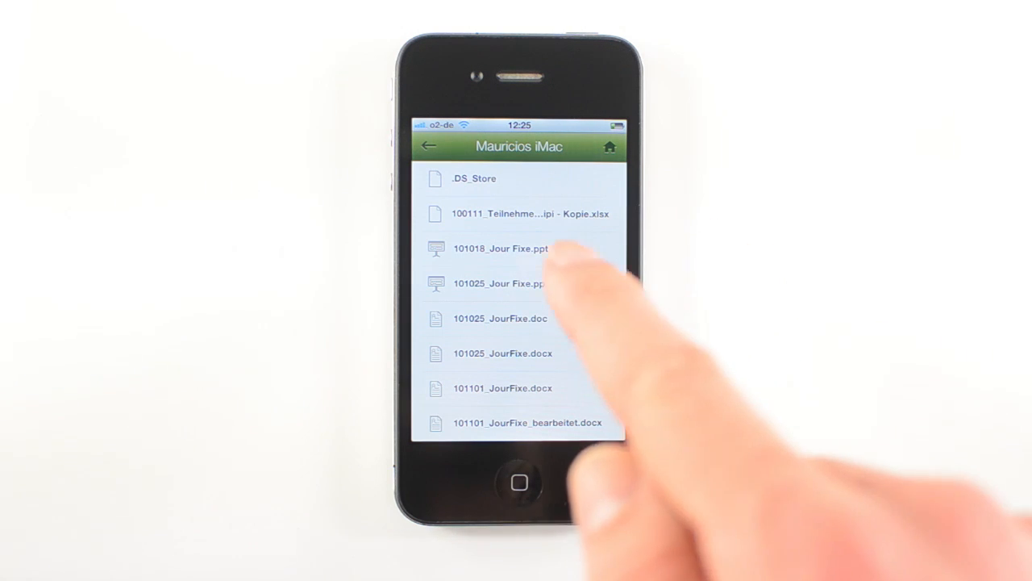
Step: Open 101025_Jour Fixe.ppt and swipe through its slides
left_click(498, 283)
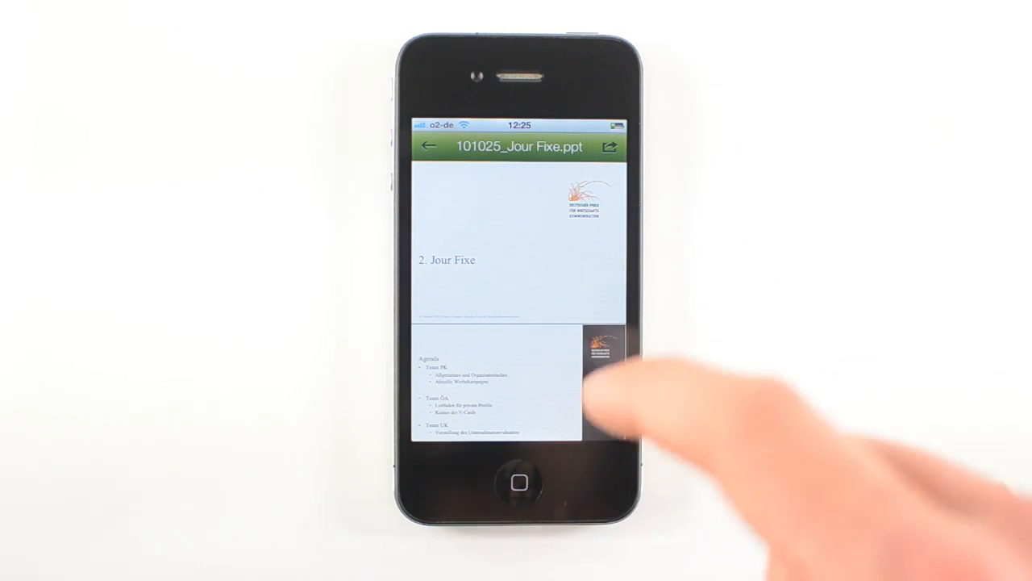
scroll("up", 3)
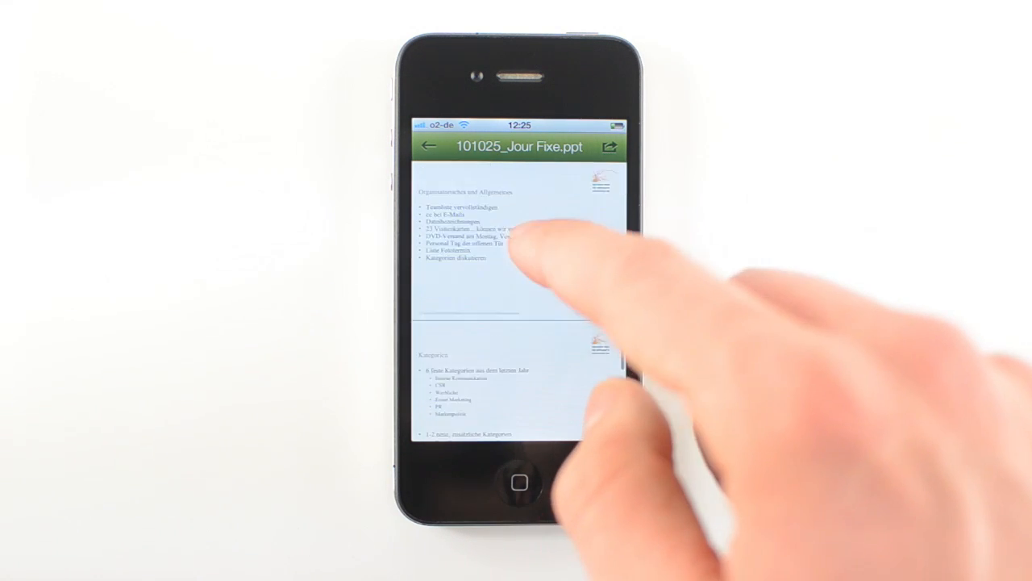
scroll("up", 3)
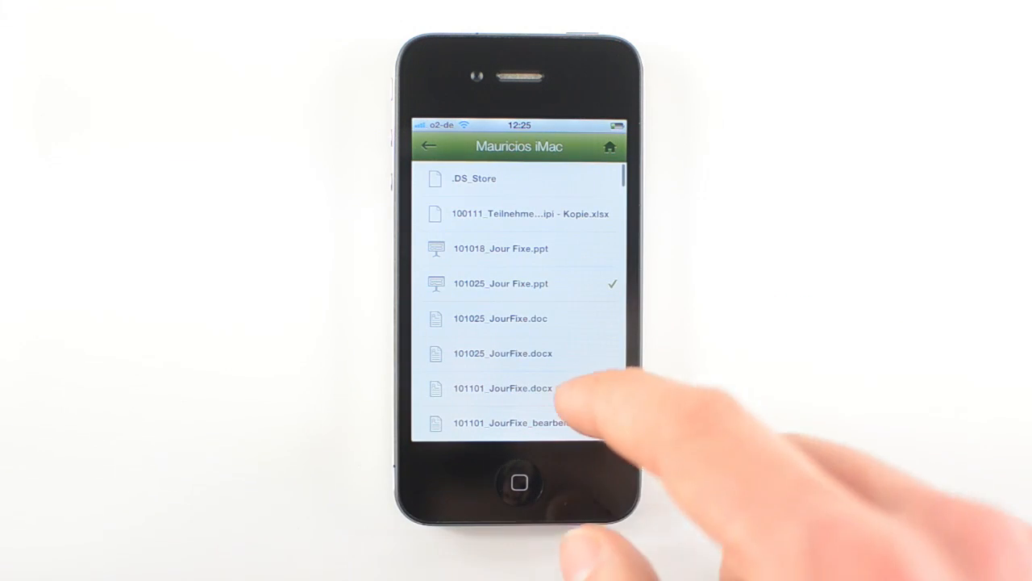
Step: Scroll the file list and open ct.08.12.124-127.pdf to read its pages
scroll("down", 3)
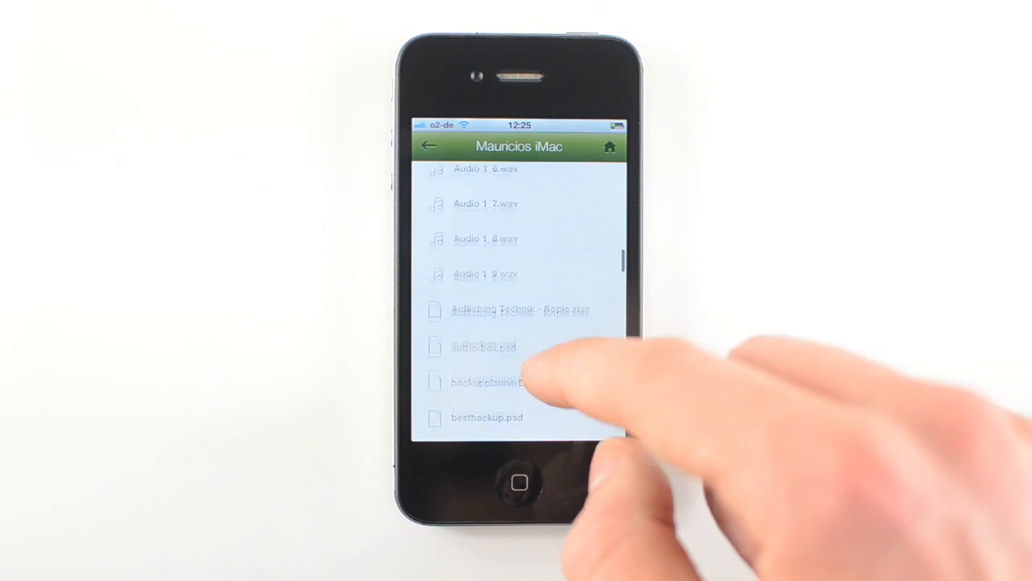
scroll("up", 3)
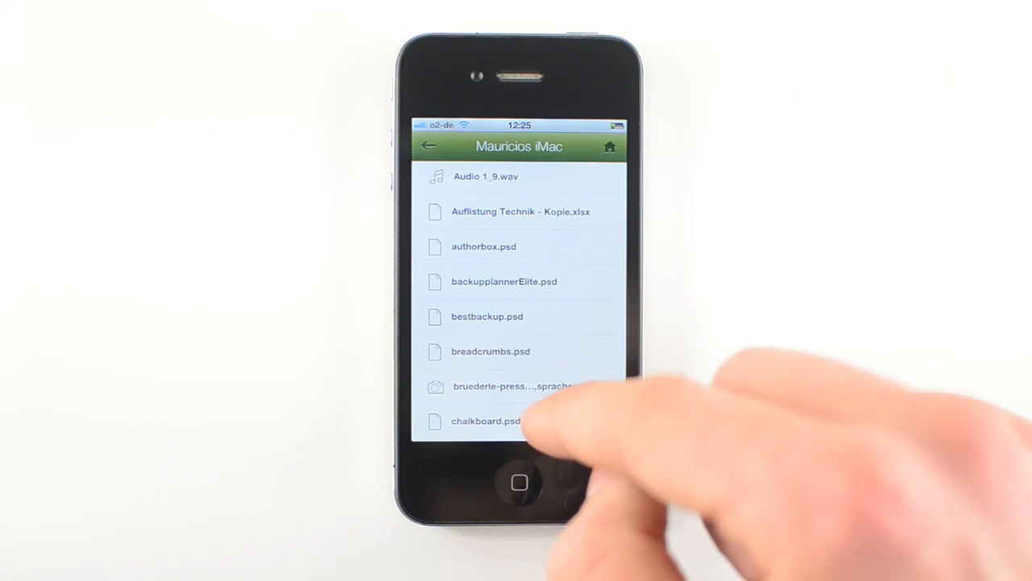
scroll("up", 3)
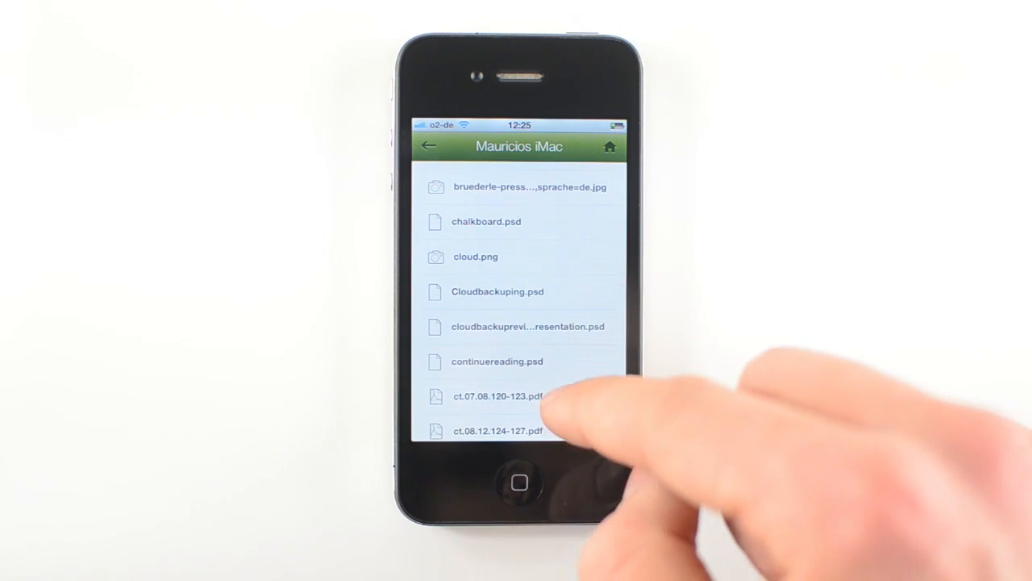
scroll("up", 3)
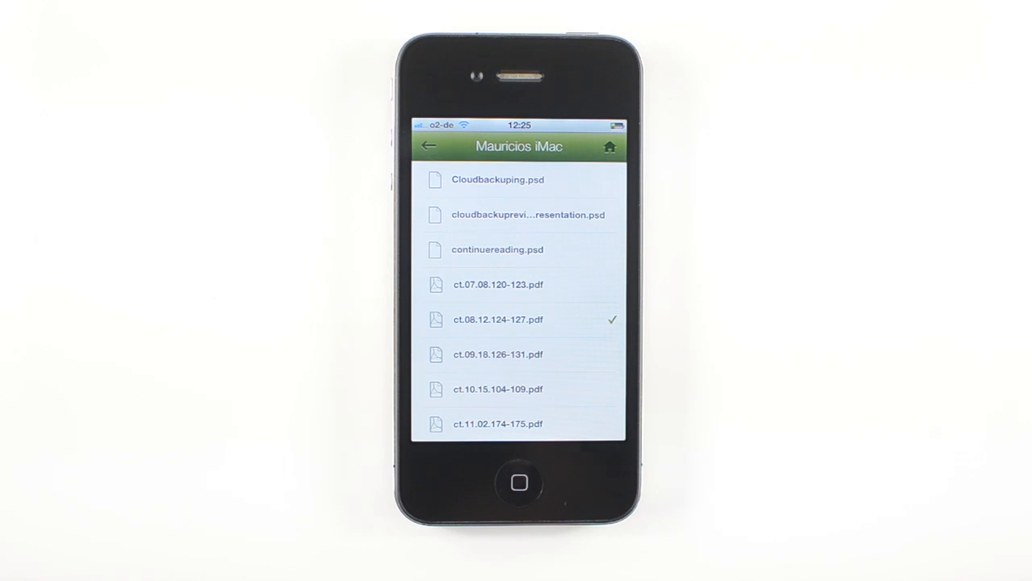
left_click(498, 319)
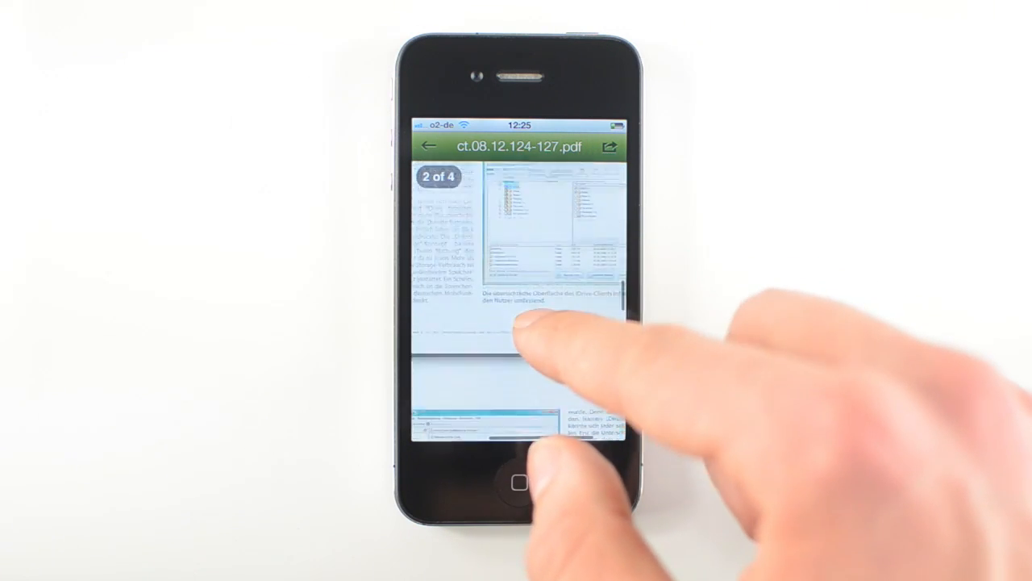
Step: Return from the PDF to the iMac file list to fetch facebook_profilbild.jpg
left_click(429, 146)
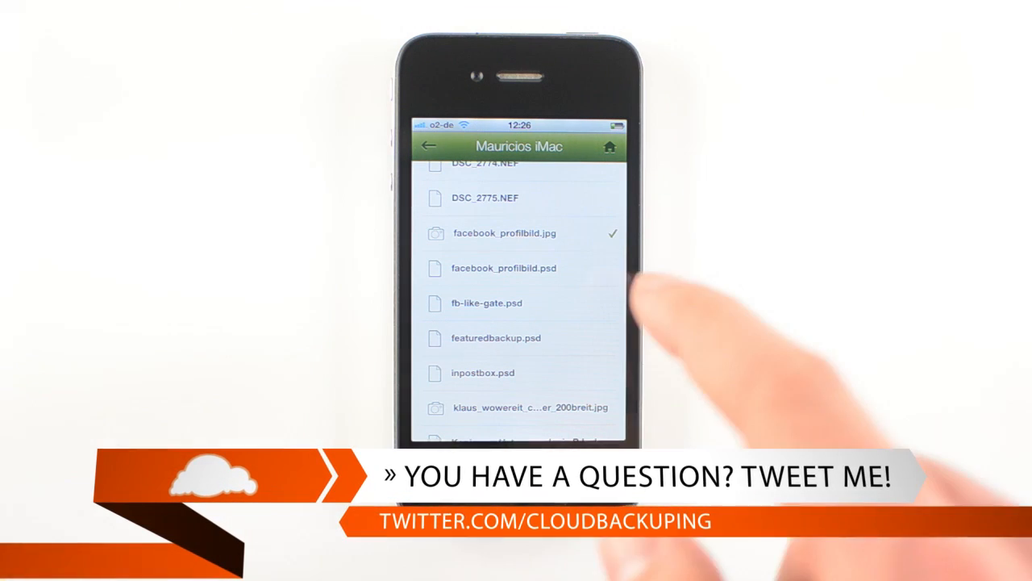
Step: Delete the three files under Downloaded Files and return to Home
left_click(503, 233)
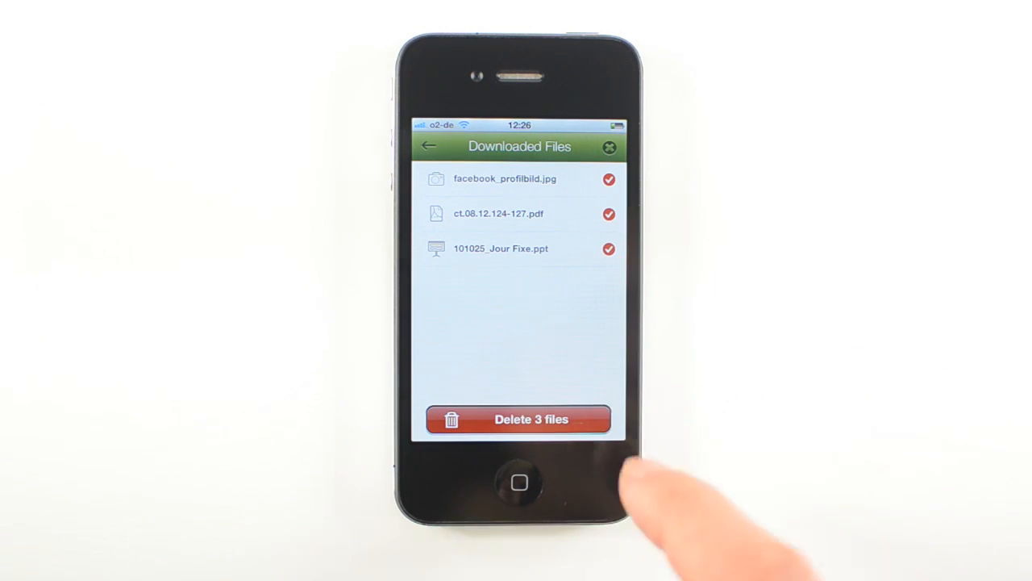
left_click(519, 419)
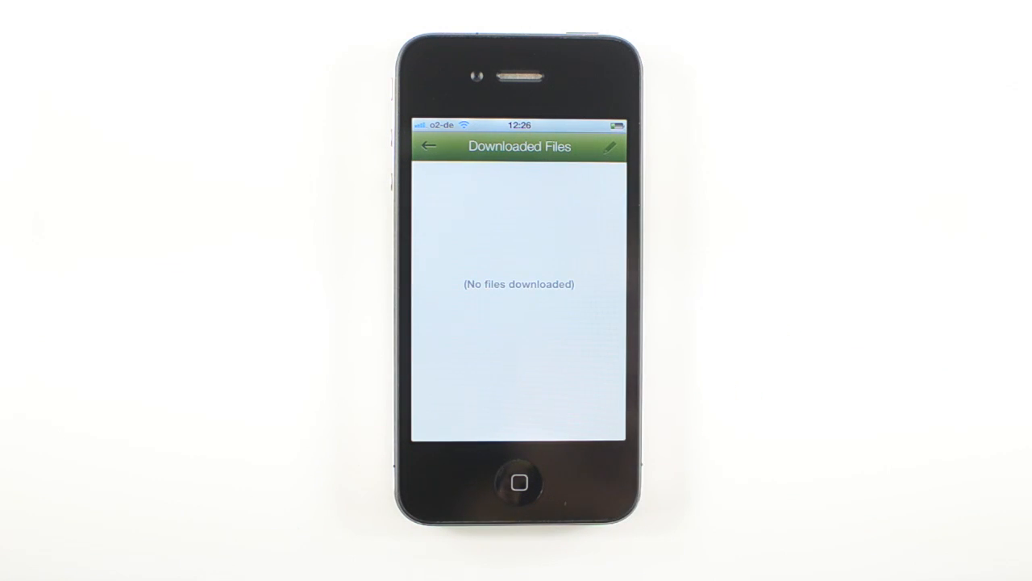
left_click(429, 146)
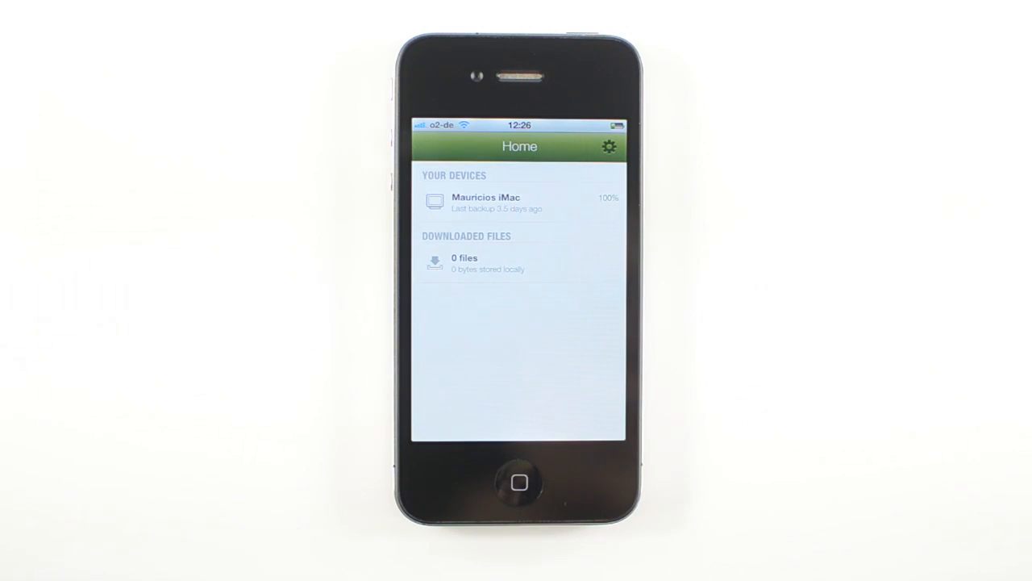